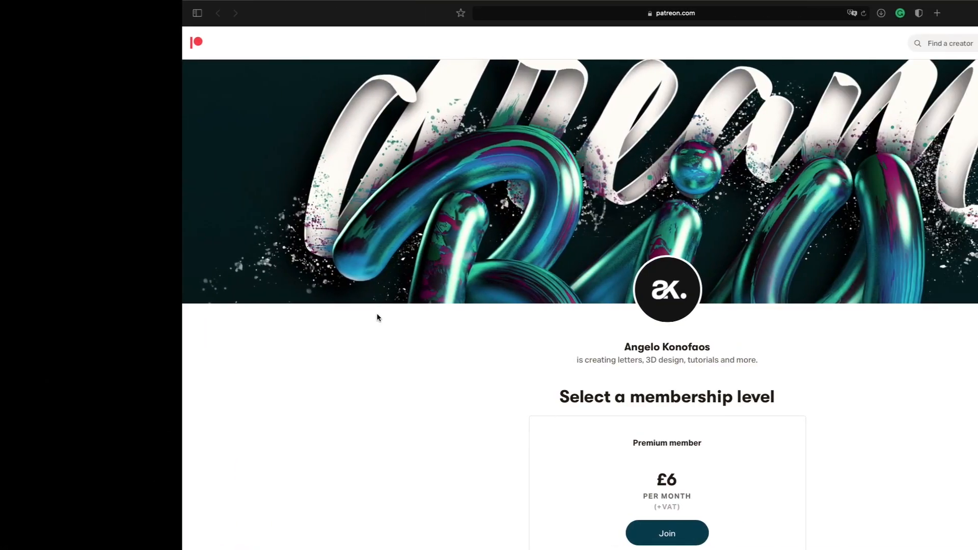
# Step: Create a new 10000 × 6000 px white document from the New Document dialog
pyautogui.scroll(-3)
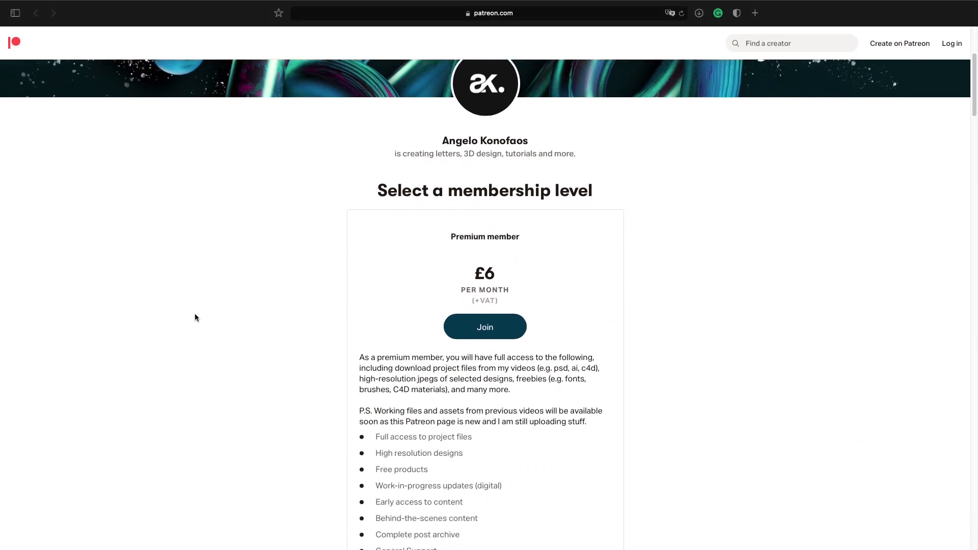
pyautogui.scroll(-3)
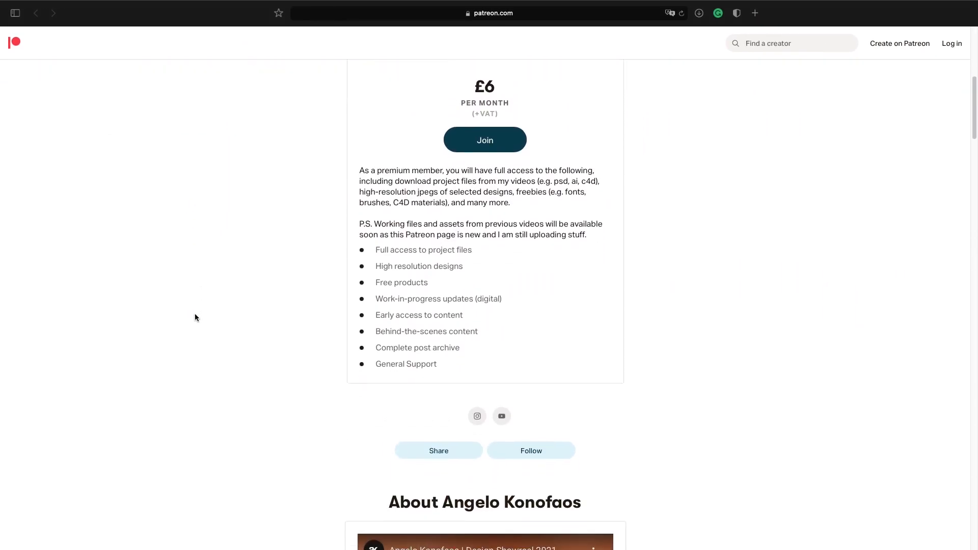
pyautogui.scroll(-3)
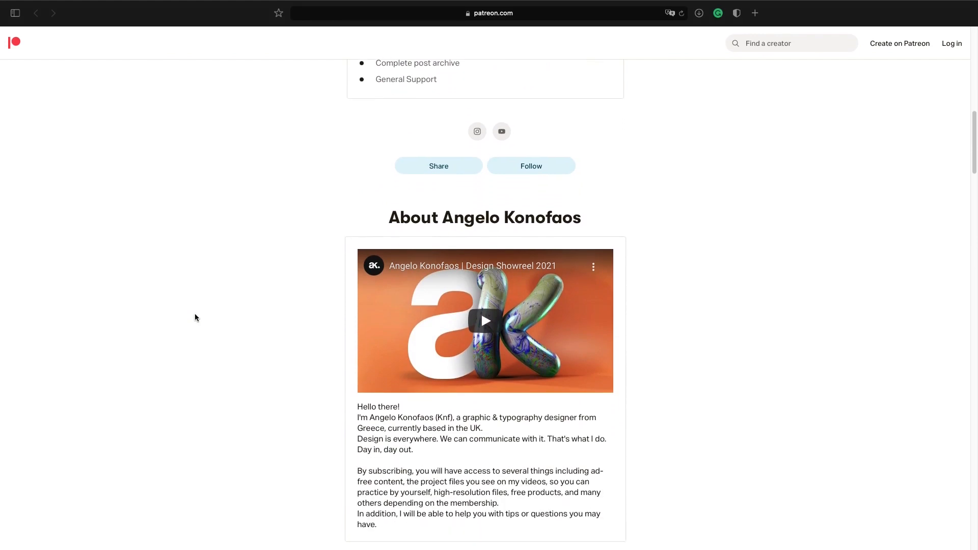
pyautogui.scroll(-3)
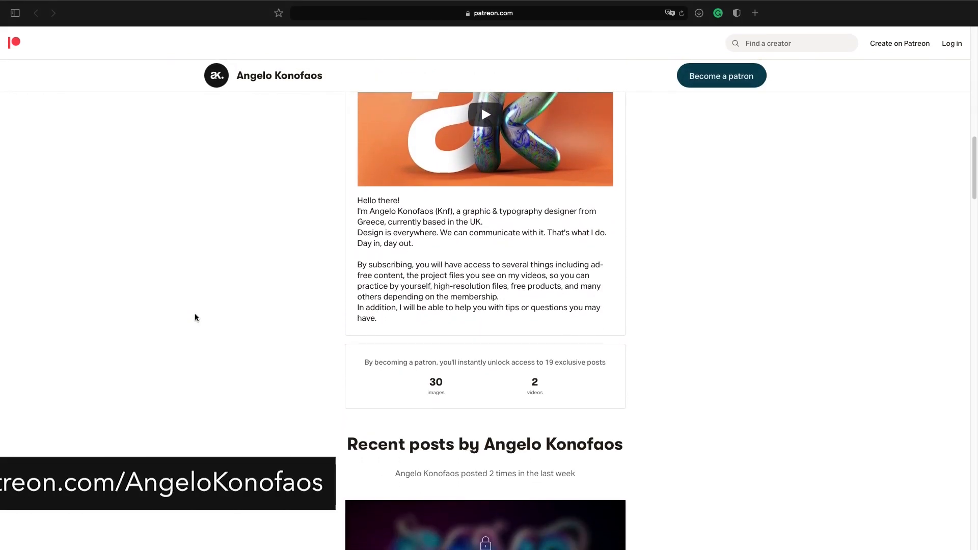
pyautogui.scroll(-3)
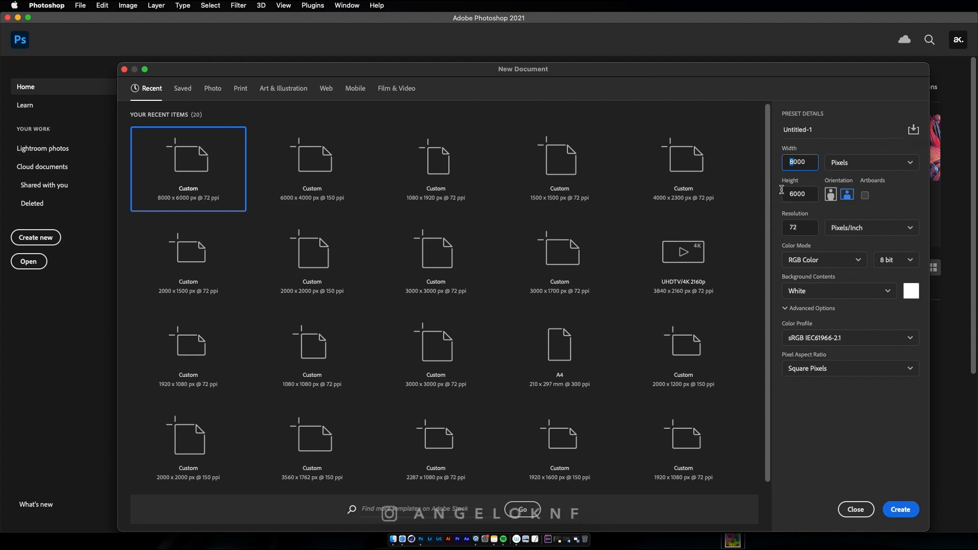
pyautogui.write('10000')
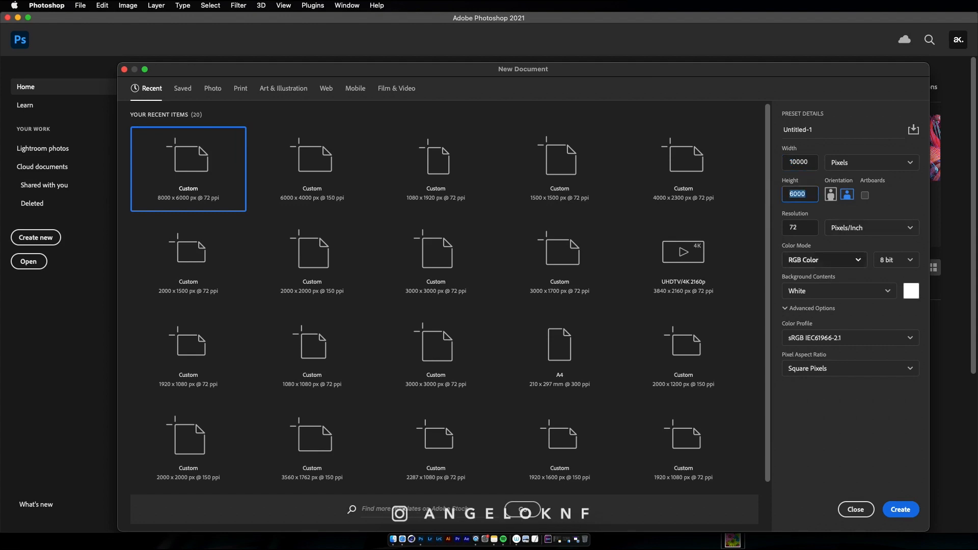
pyautogui.click(899, 509)
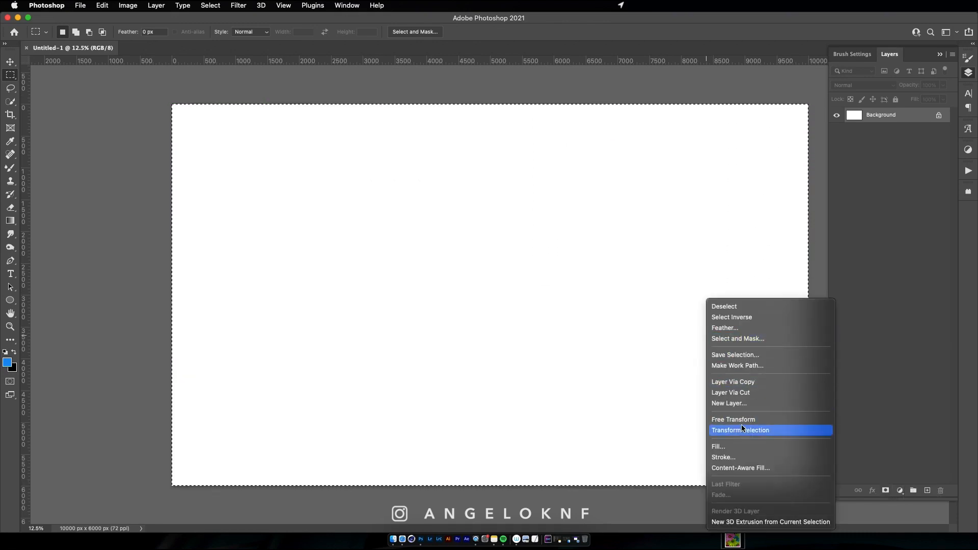
# Step: Fill the selected canvas with a custom bright blue colour via the Fill dialog
pyautogui.click(718, 446)
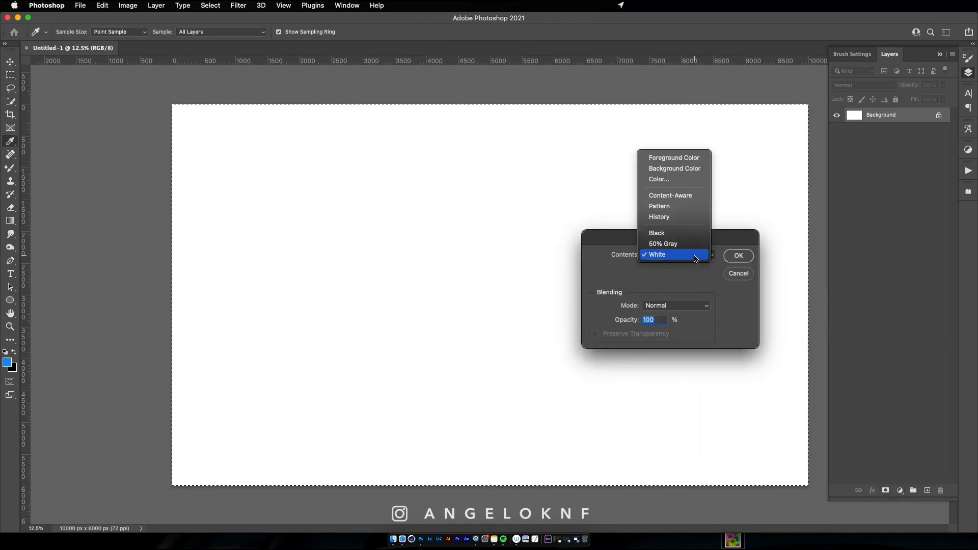
pyautogui.click(658, 180)
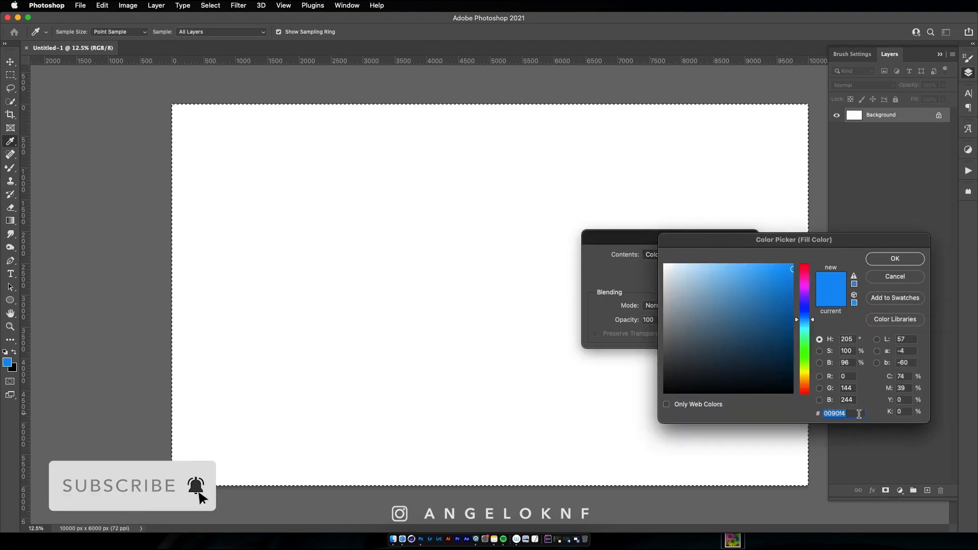
pyautogui.click(893, 258)
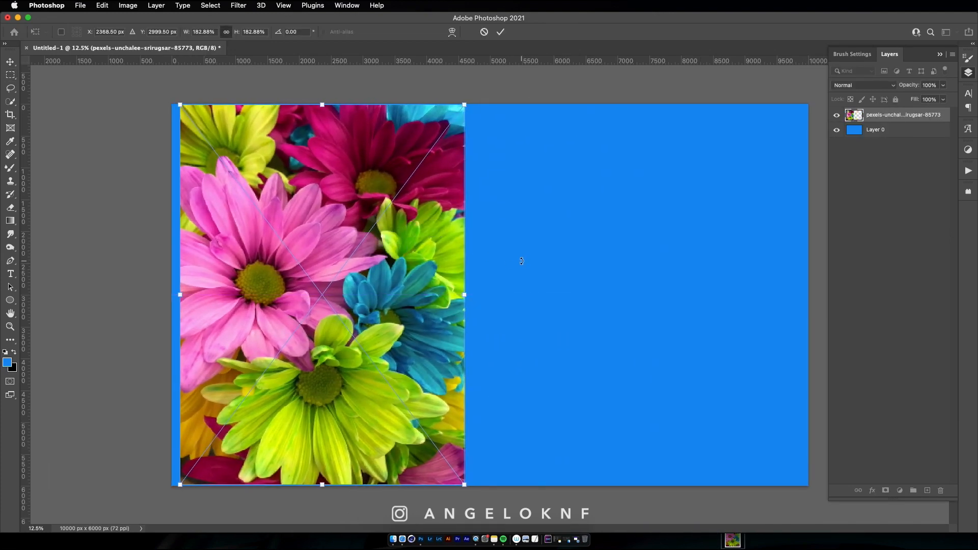
# Step: Commit the placed daisies photo and load the Mixer Brush with its sampled colours
pyautogui.rightClick(902, 114)
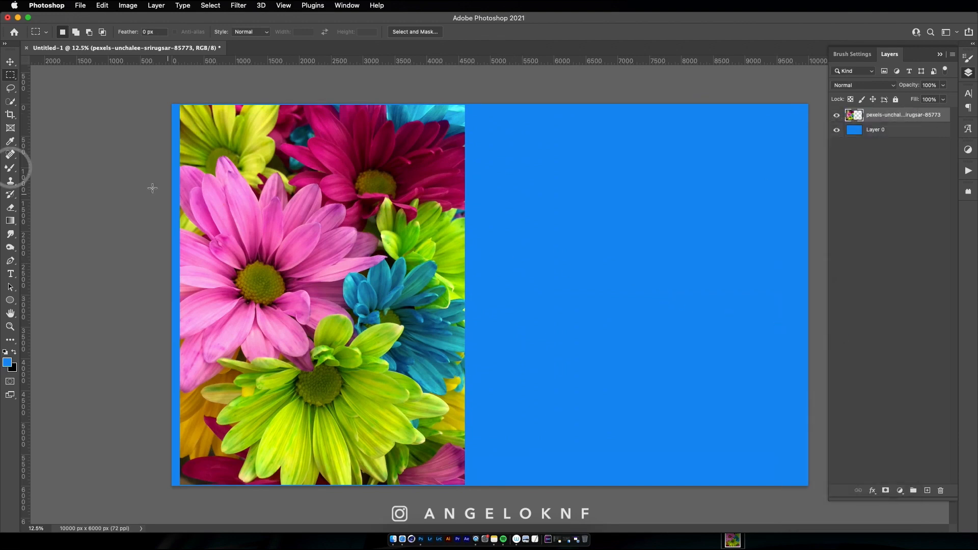
pyautogui.click(10, 167)
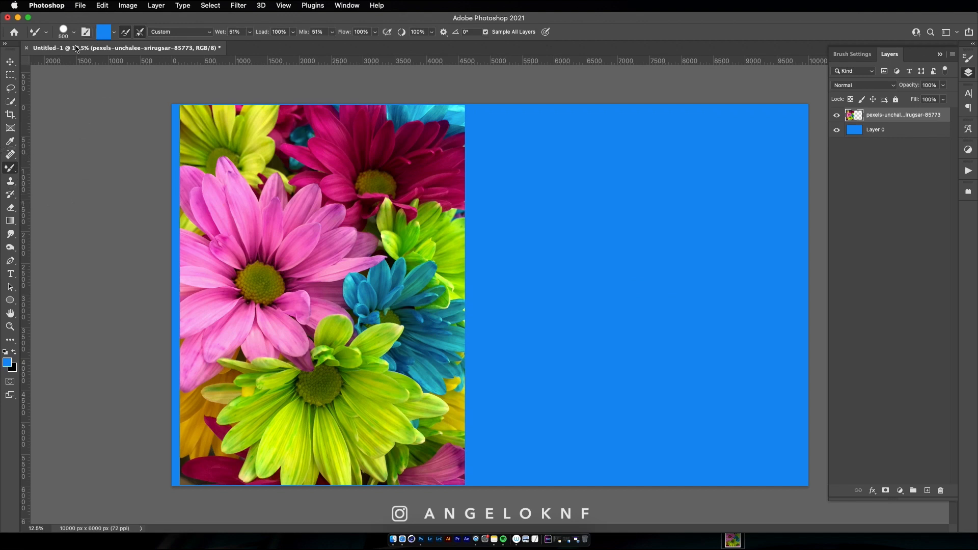
pyautogui.moveTo(315, 48)
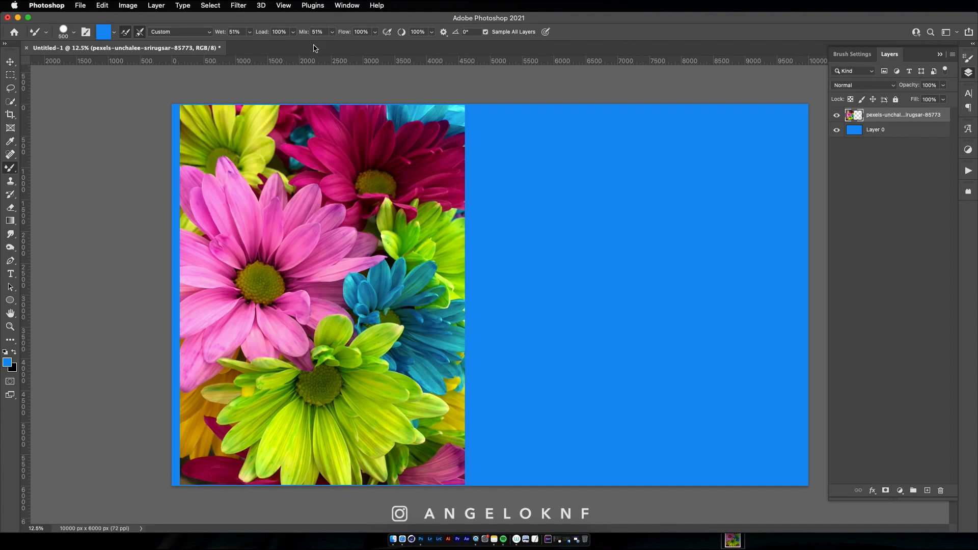
pyautogui.press('alt')
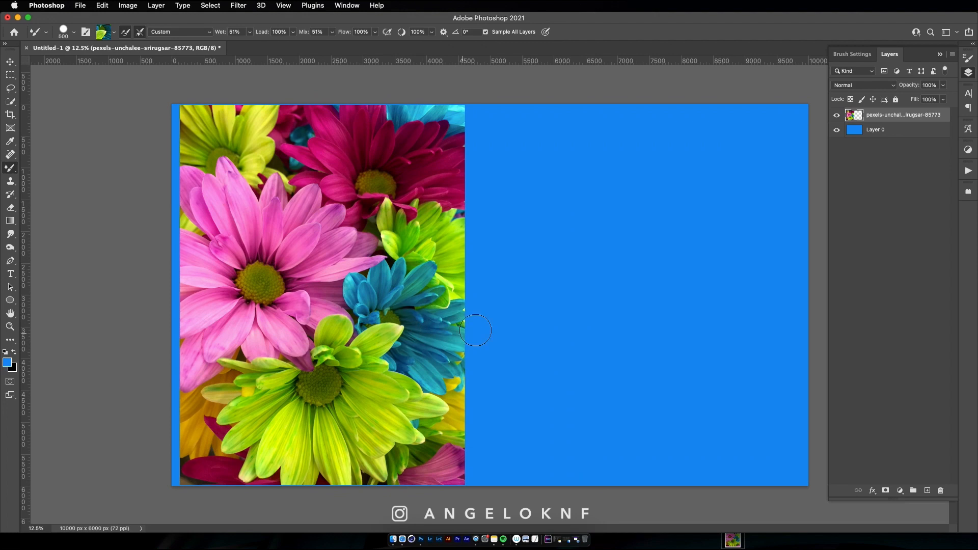
# Step: Add a new empty layer above the photo for a #not stroke
pyautogui.click(912, 490)
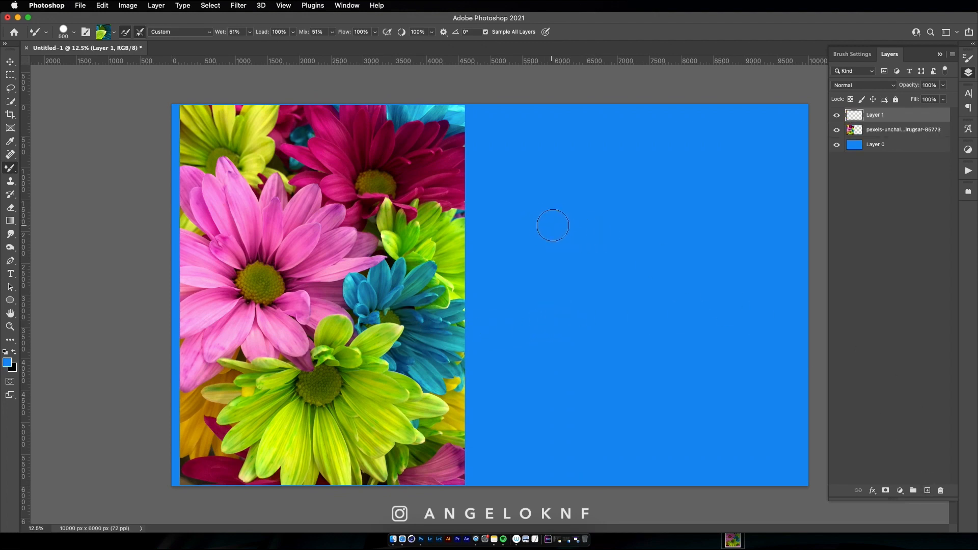
pyautogui.moveTo(548, 239)
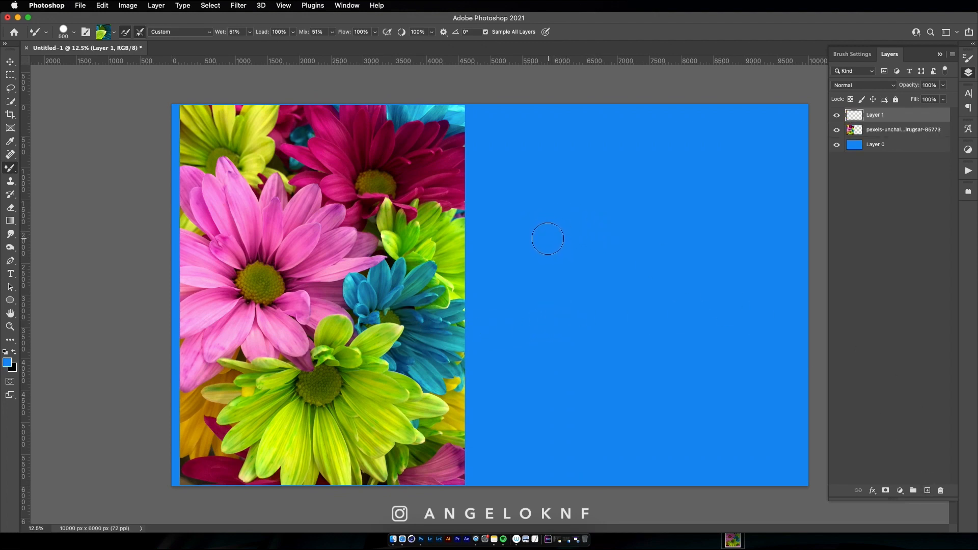
pyautogui.moveTo(521, 201)
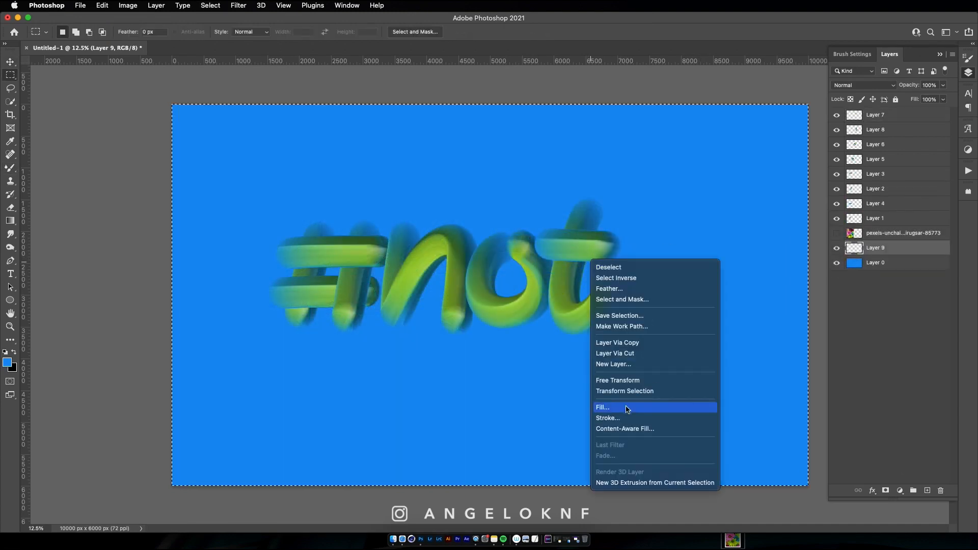
# Step: Fill the new Layer 9 with black as the background
pyautogui.click(602, 407)
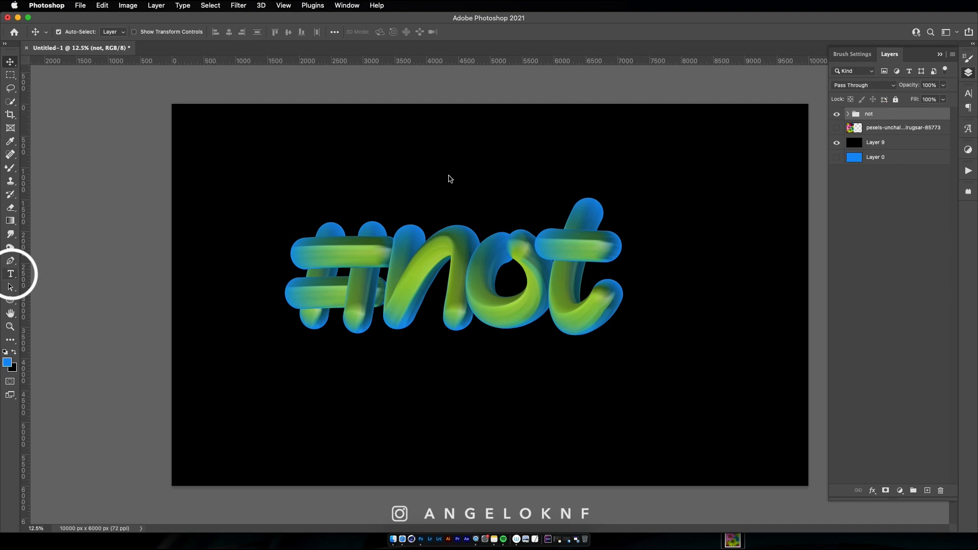
# Step: Start a GAME OVER text layer set large in Helvetica Neue 87 Heavy Condensed
pyautogui.click(455, 173)
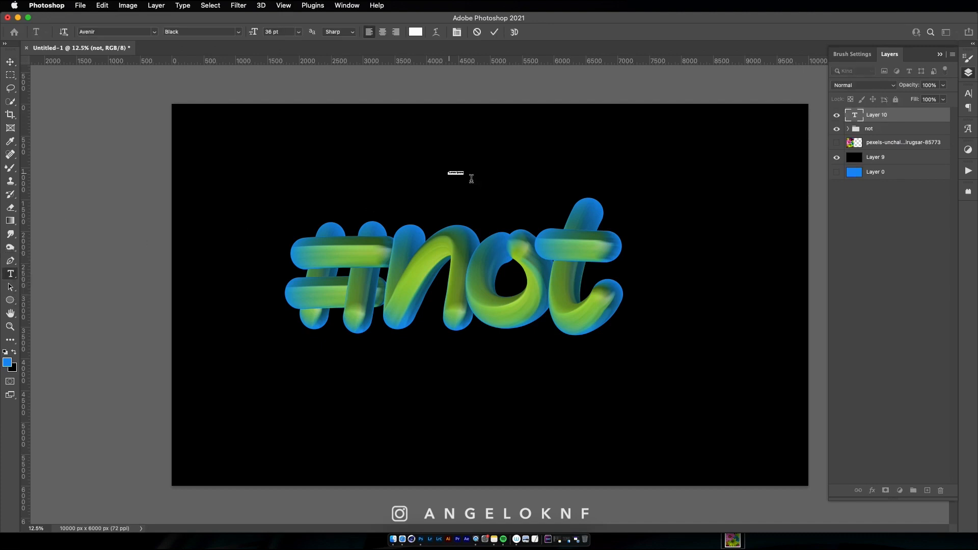
pyautogui.tripleClick(278, 32)
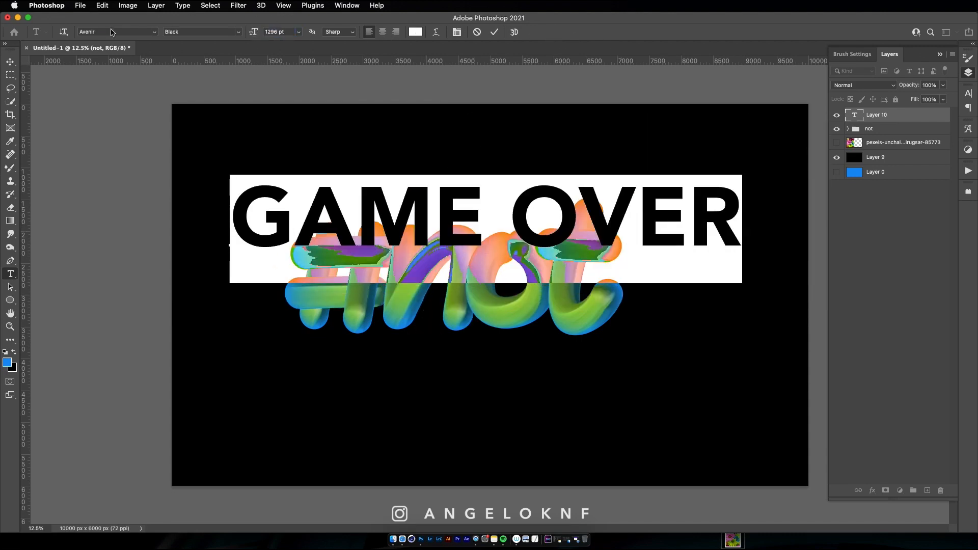
pyautogui.click(200, 32)
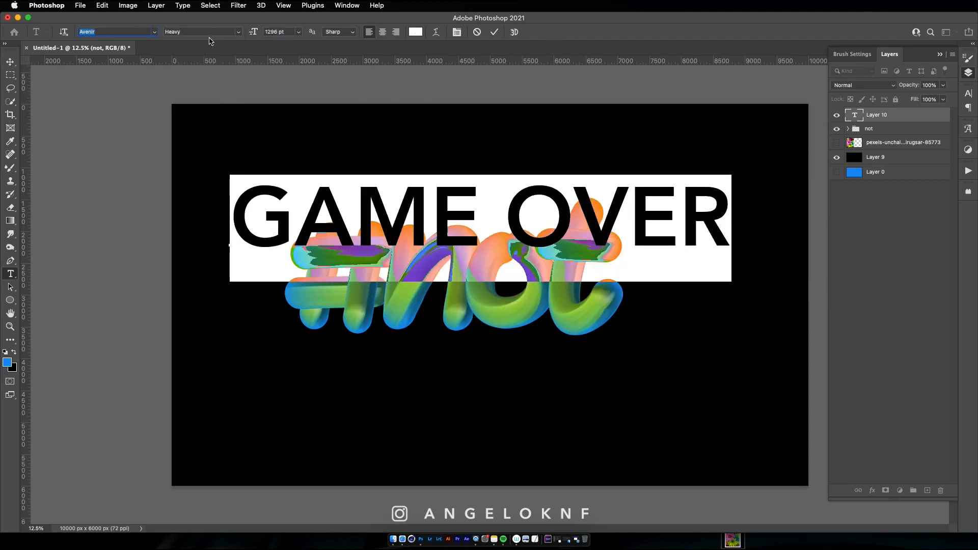
pyautogui.click(115, 32)
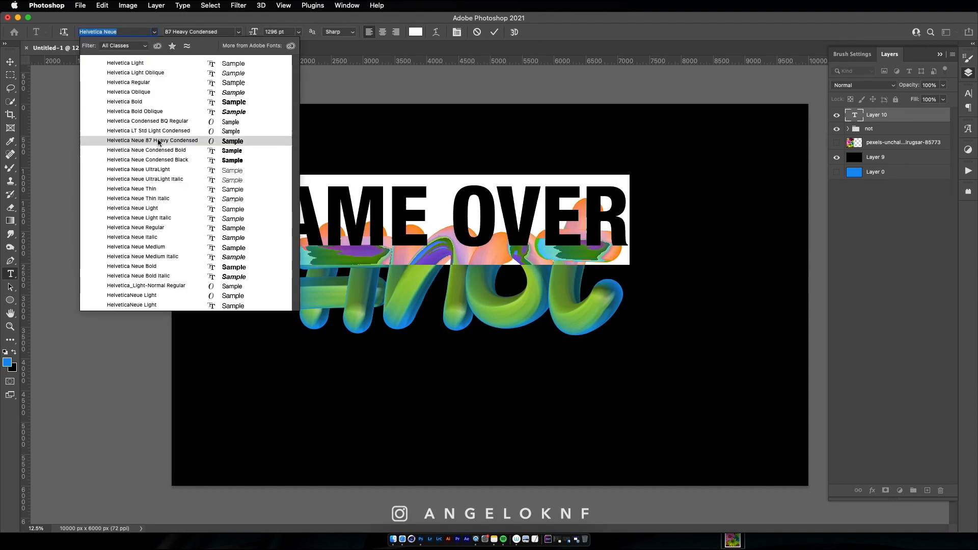
pyautogui.click(147, 160)
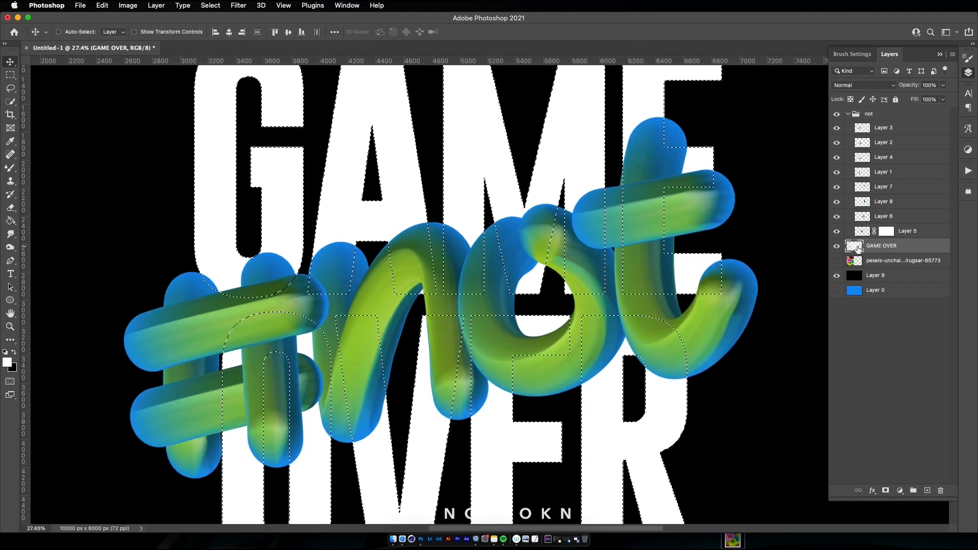
# Step: Load the GAME OVER letters as a selection and mask a #not stroke layer with it
pyautogui.click(907, 231)
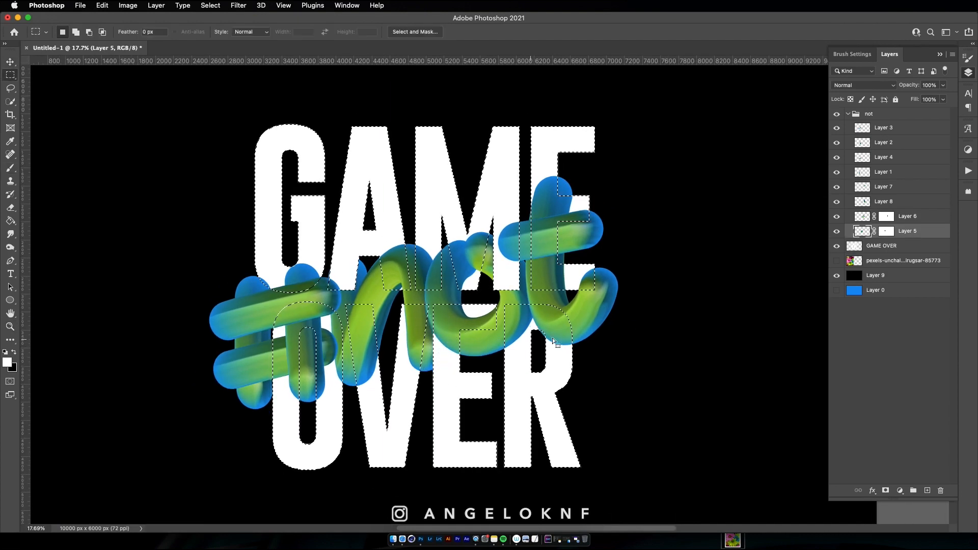
pyautogui.click(11, 326)
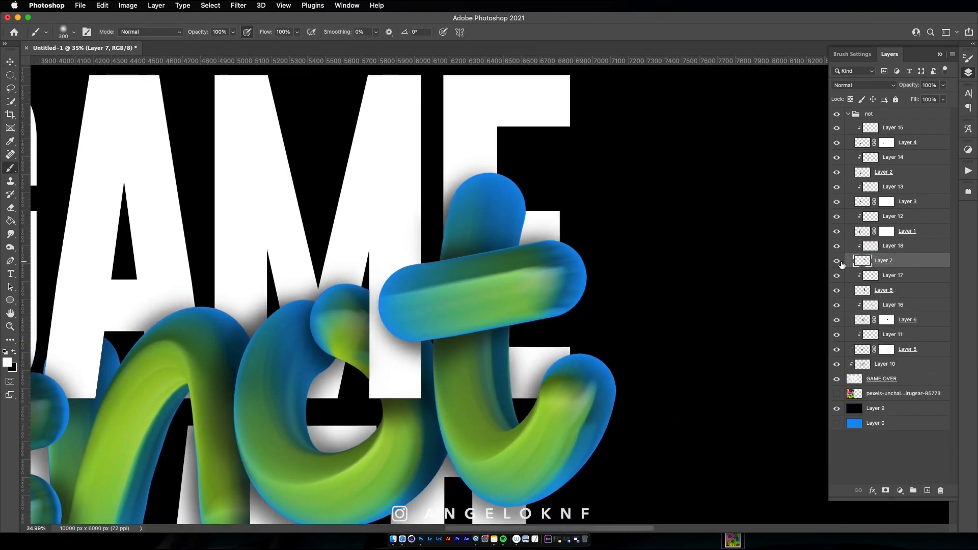
# Step: Paint a soft black shadow beside the t stroke on its clipped layer
pyautogui.click(837, 261)
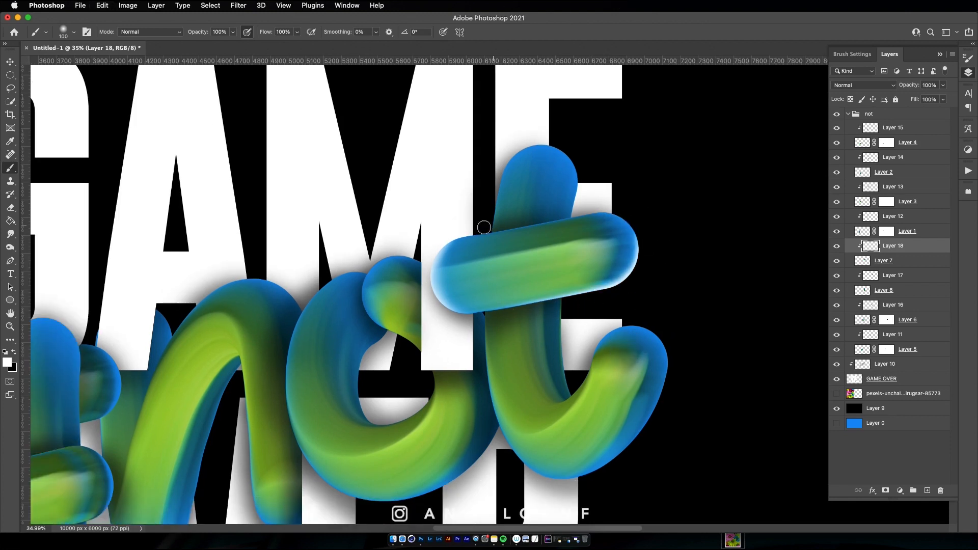
pyautogui.click(885, 364)
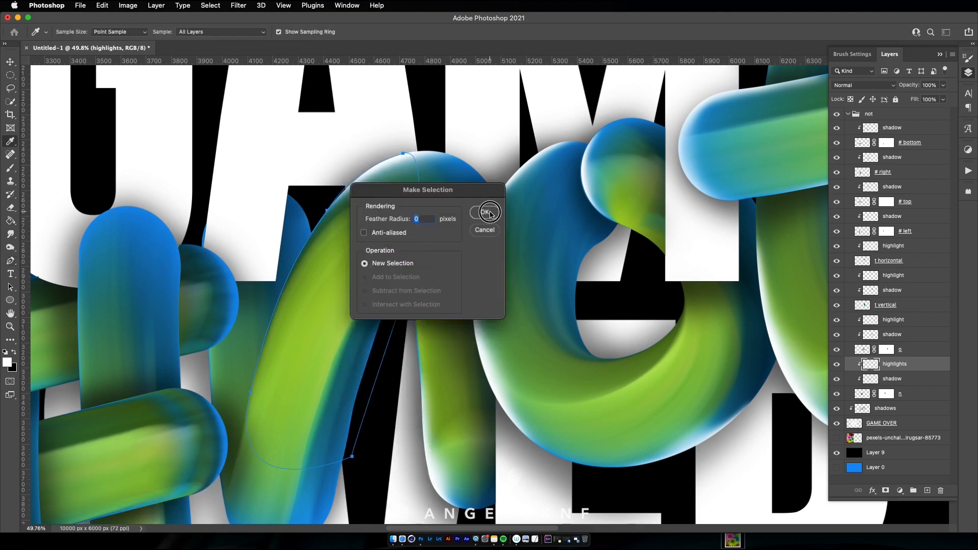
# Step: Turn the drawn path into a selection and paint a white highlight onto the lettering
pyautogui.click(488, 212)
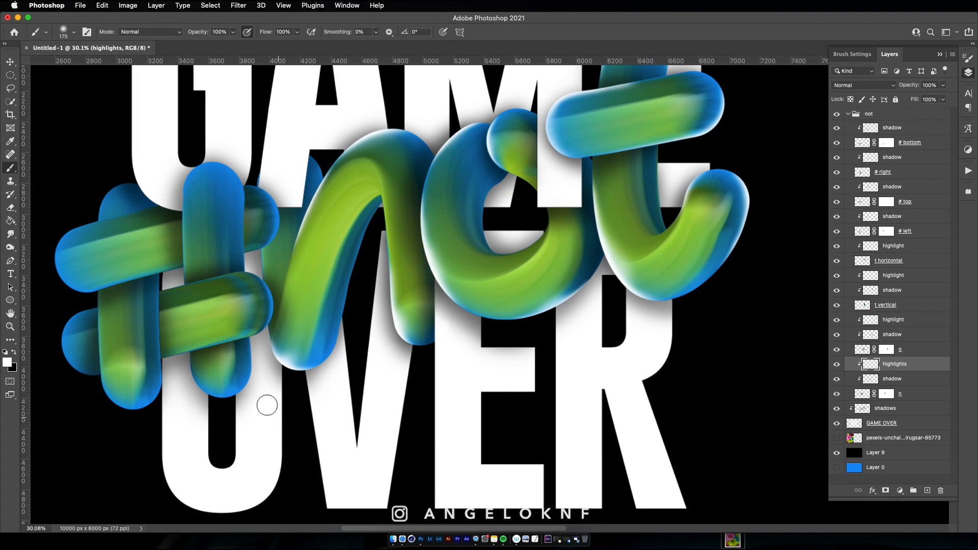
pyautogui.click(893, 318)
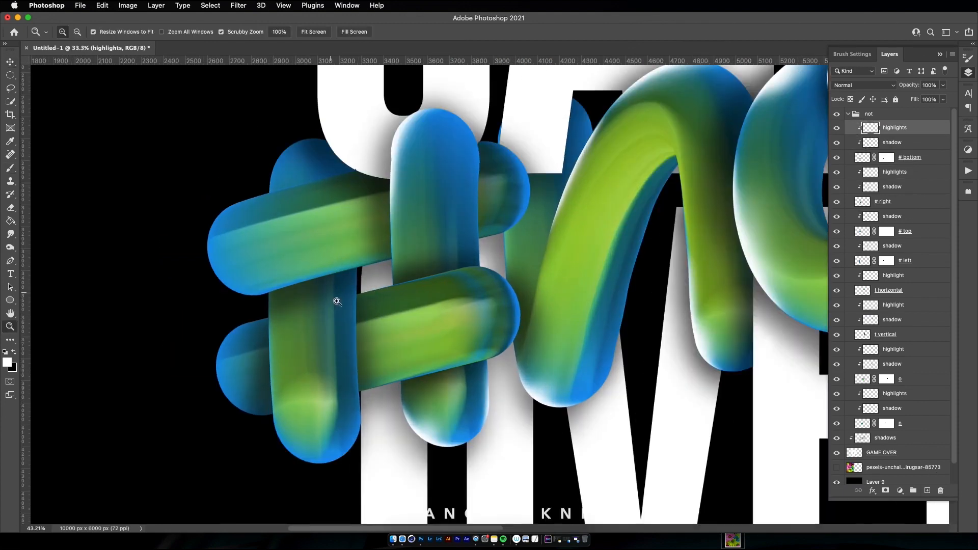
pyautogui.click(10, 166)
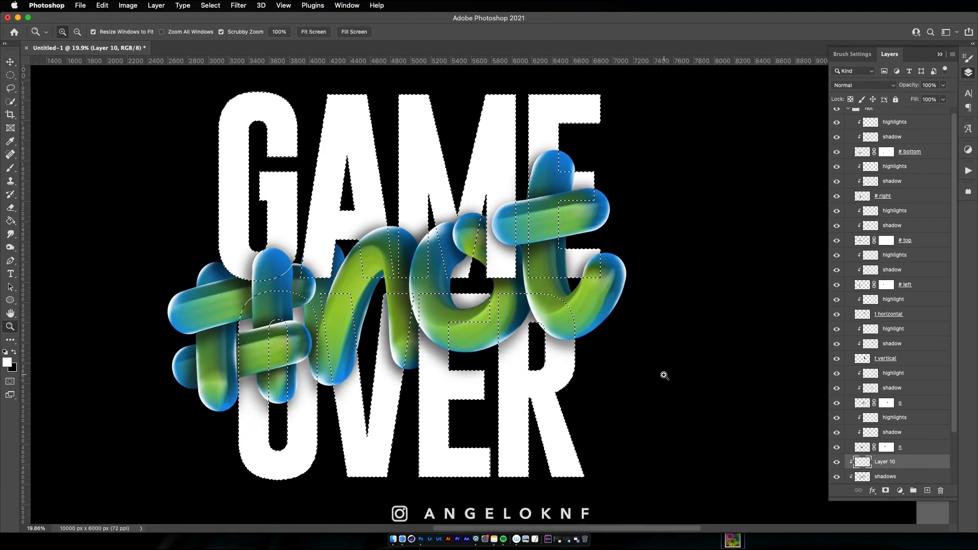
pyautogui.click(10, 179)
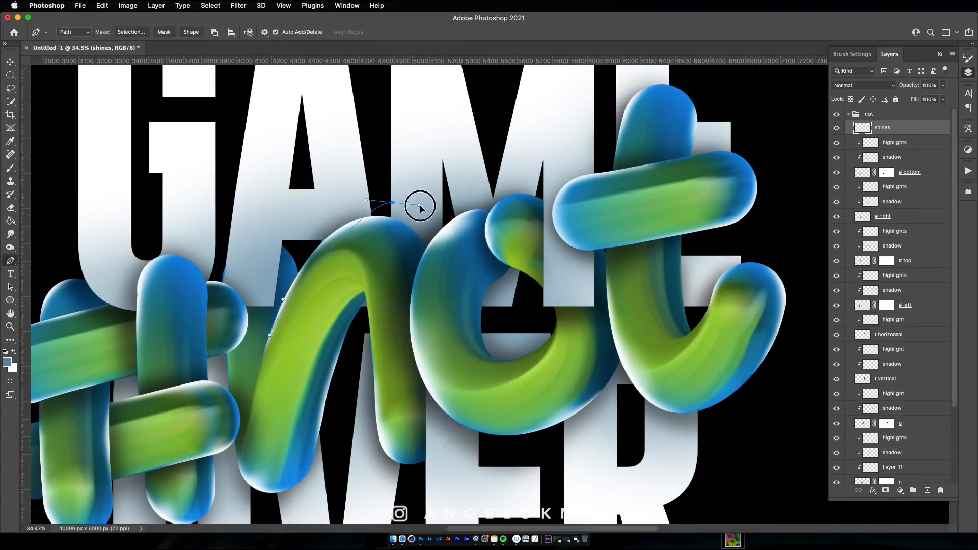
# Step: Stroke two pen curves as thin white shine lines on the 'shines' layer
pyautogui.rightClick(420, 206)
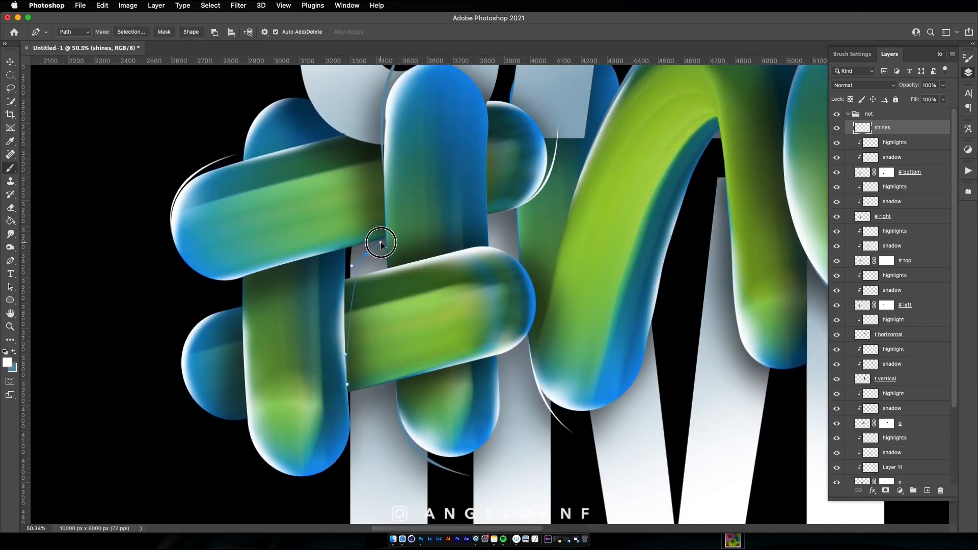
pyautogui.rightClick(380, 242)
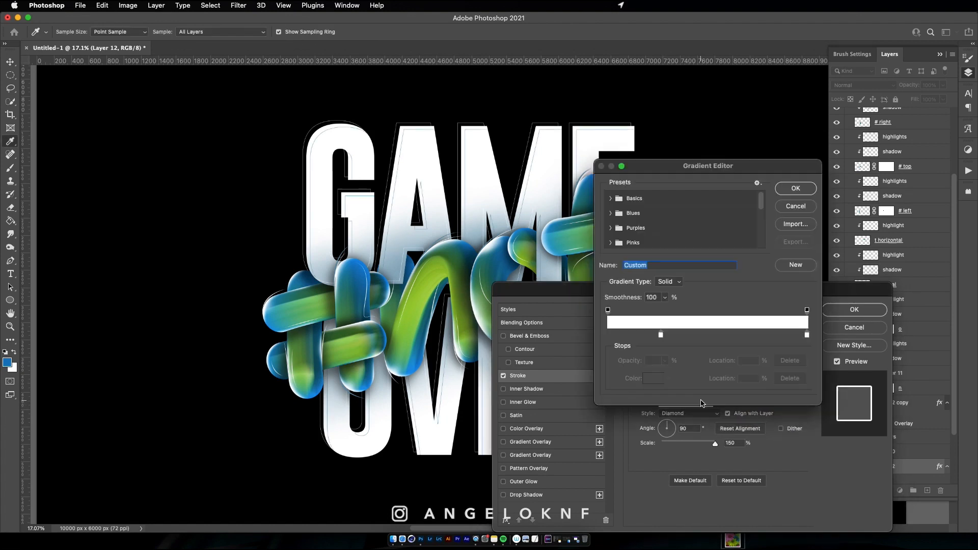
# Step: Give the GAME OVER letters a teal-to-blue gradient stroke outline
pyautogui.click(649, 378)
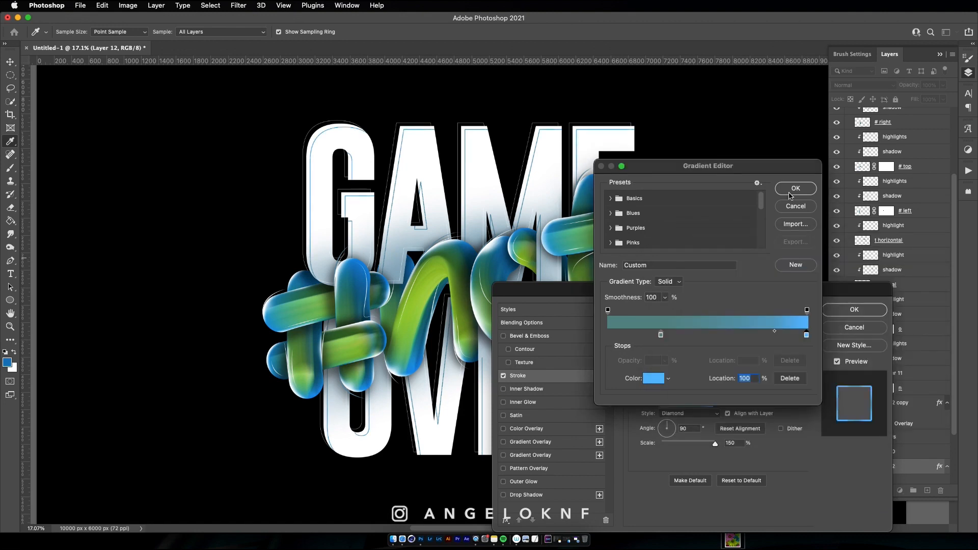
pyautogui.click(794, 189)
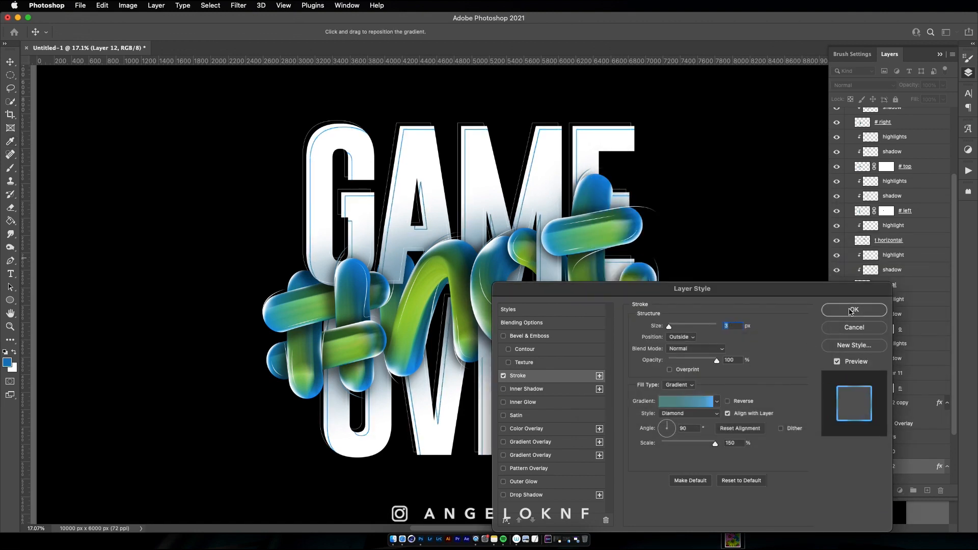
pyautogui.click(685, 402)
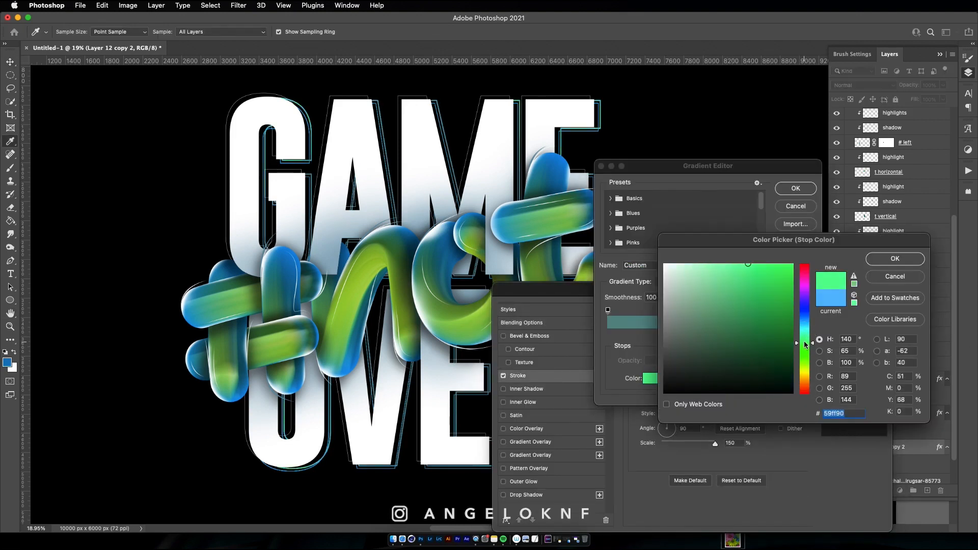
# Step: On the copy, use a teal-to-green gradient stroke with Shape Burst style following the letters
pyautogui.click(894, 257)
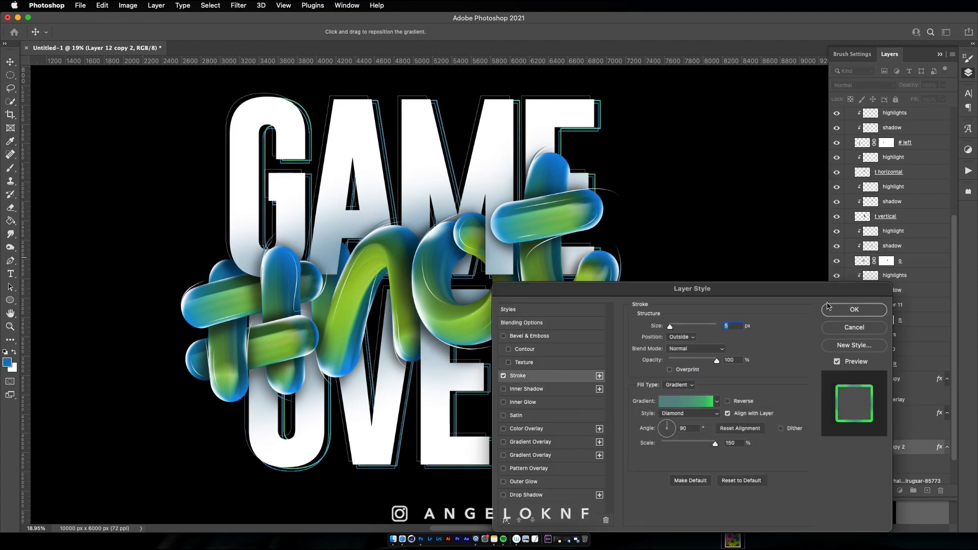
pyautogui.click(689, 413)
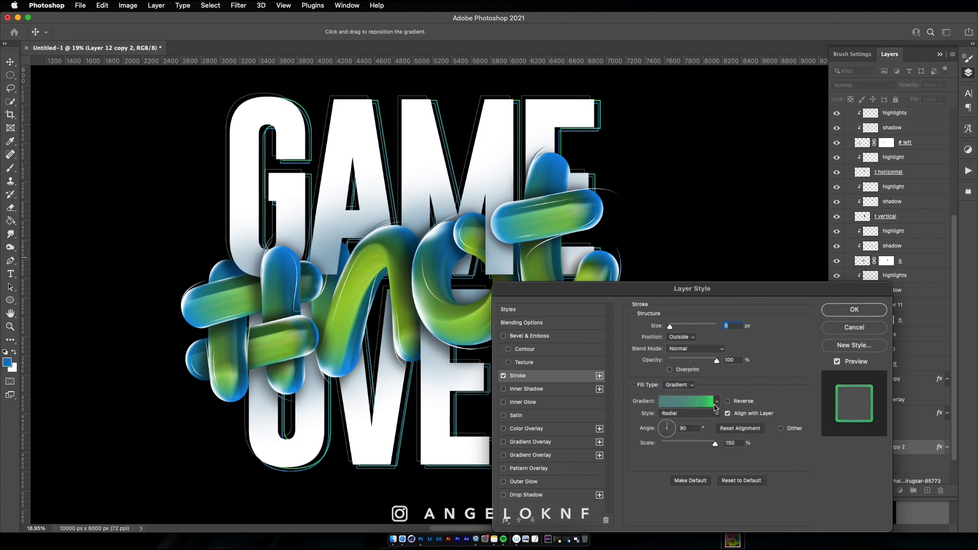
pyautogui.click(685, 413)
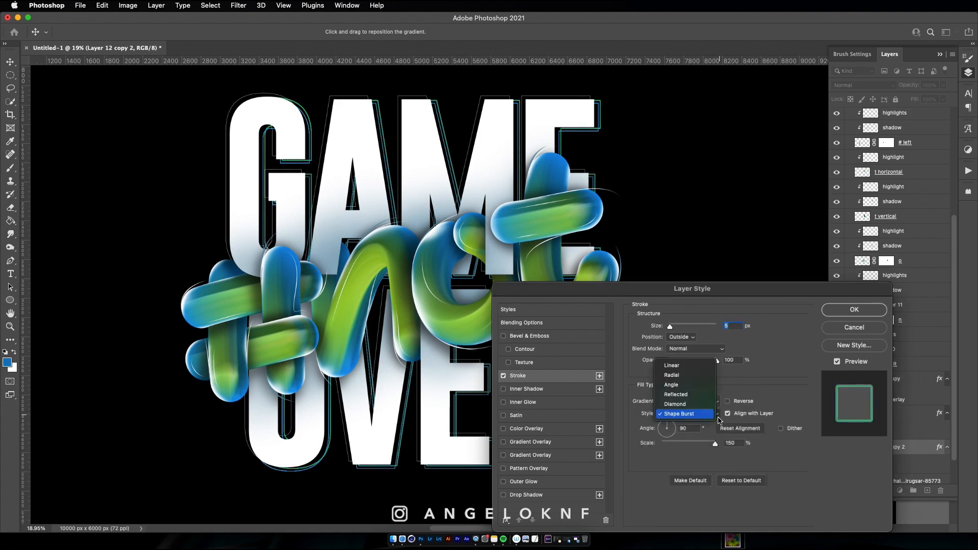
pyautogui.click(853, 309)
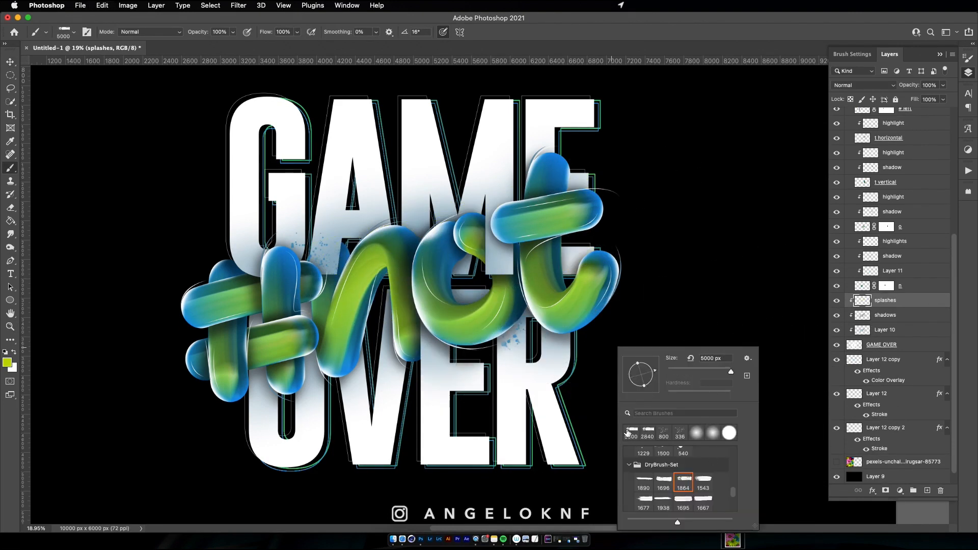
# Step: Paint purple dry-brush streaks across GAME OVER and tidy their edges with the Eraser
pyautogui.click(7, 363)
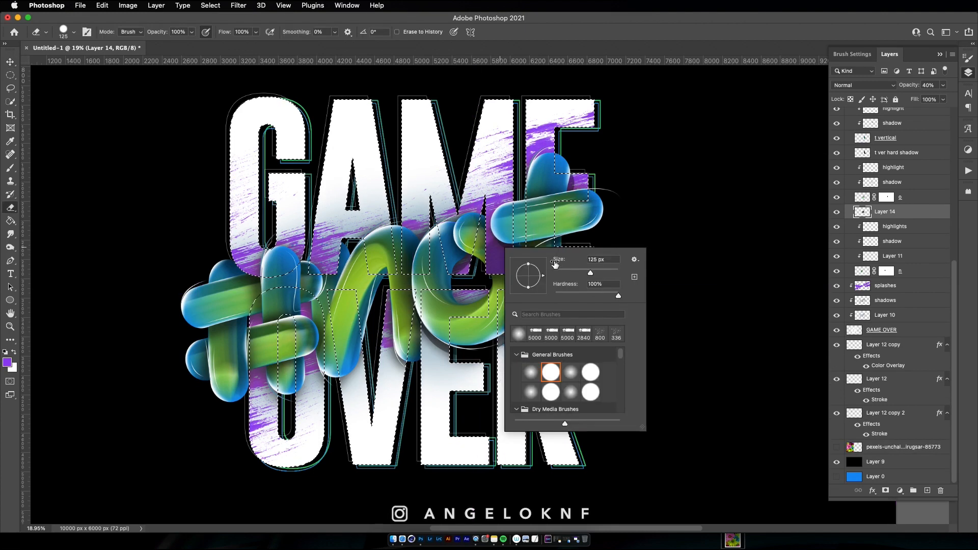
pyautogui.click(10, 62)
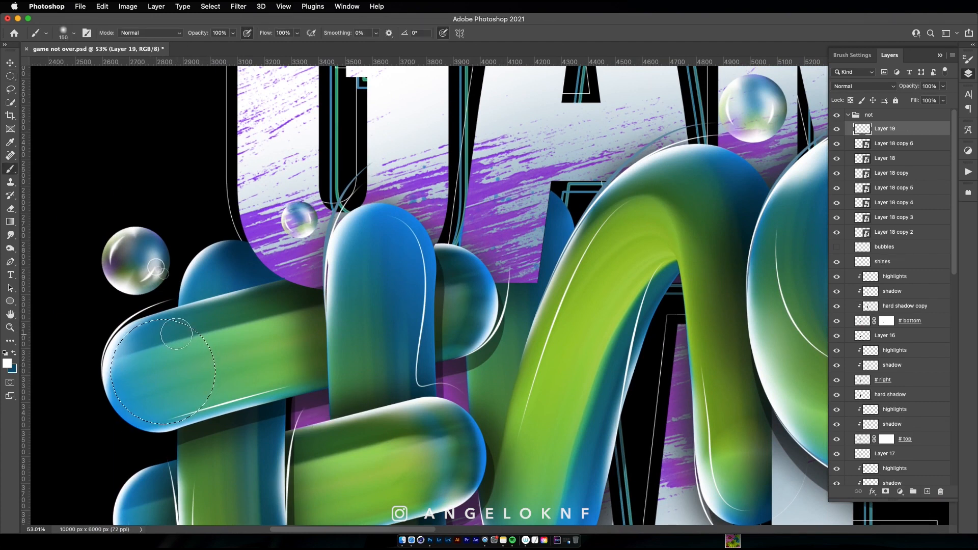
# Step: Paint a soft-lit droplet with a 1px white outline and scale a copy into place
pyautogui.click(159, 370)
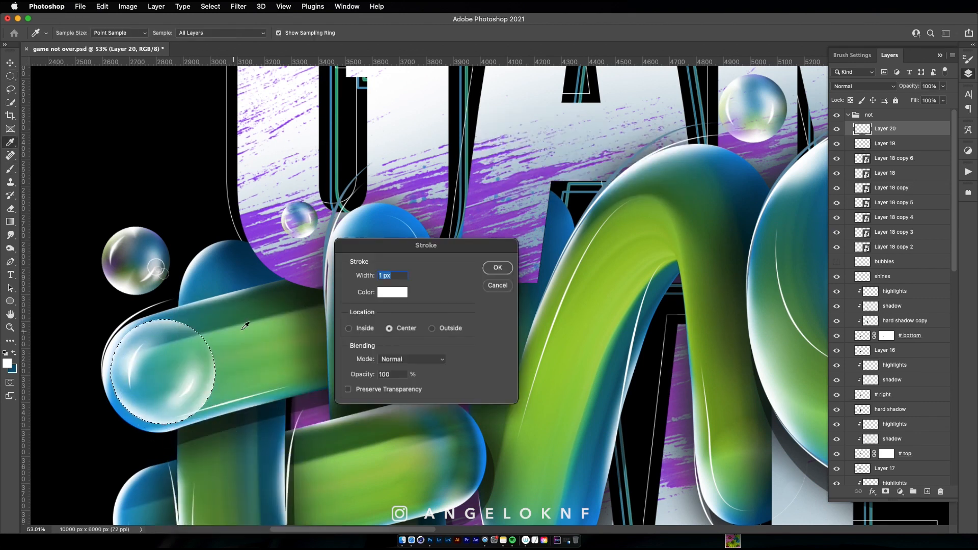
pyautogui.click(497, 268)
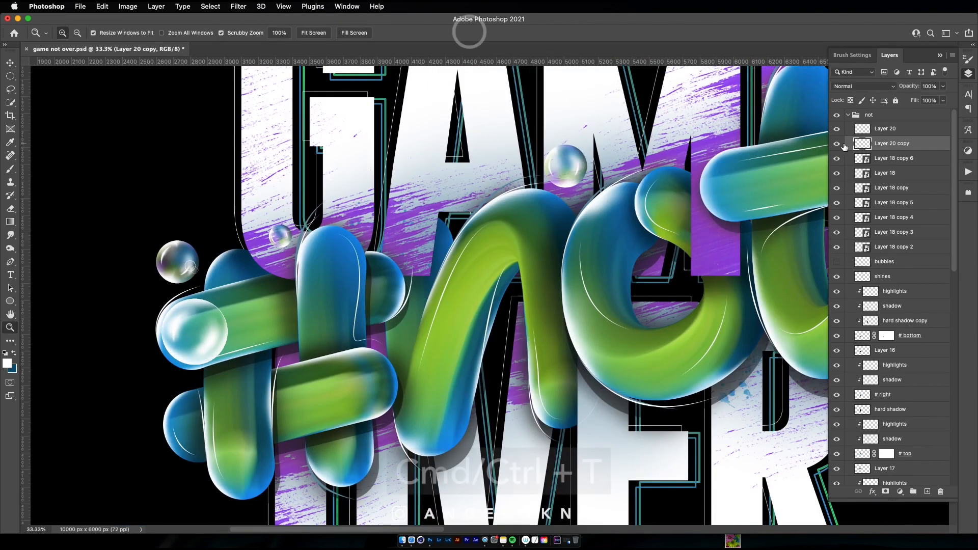
pyautogui.press('cmd+t')
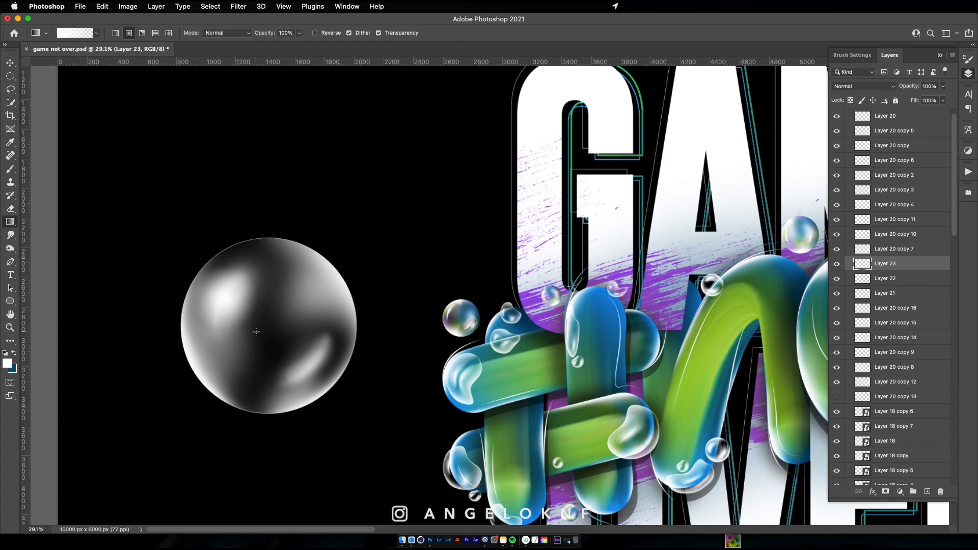
# Step: Shade the large sphere with a gradient and transform it into position
pyautogui.click(10, 62)
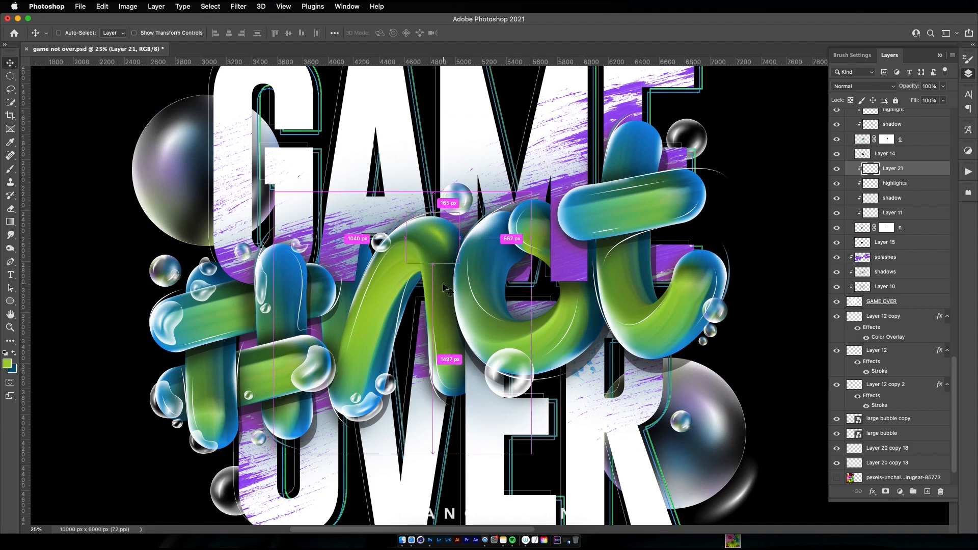
pyautogui.press('cmd+t')
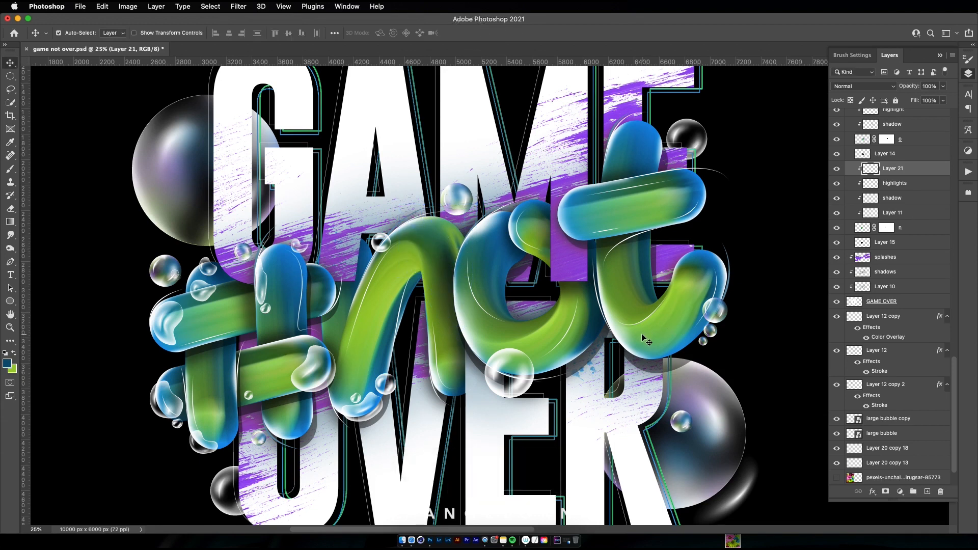
pyautogui.moveTo(714, 232)
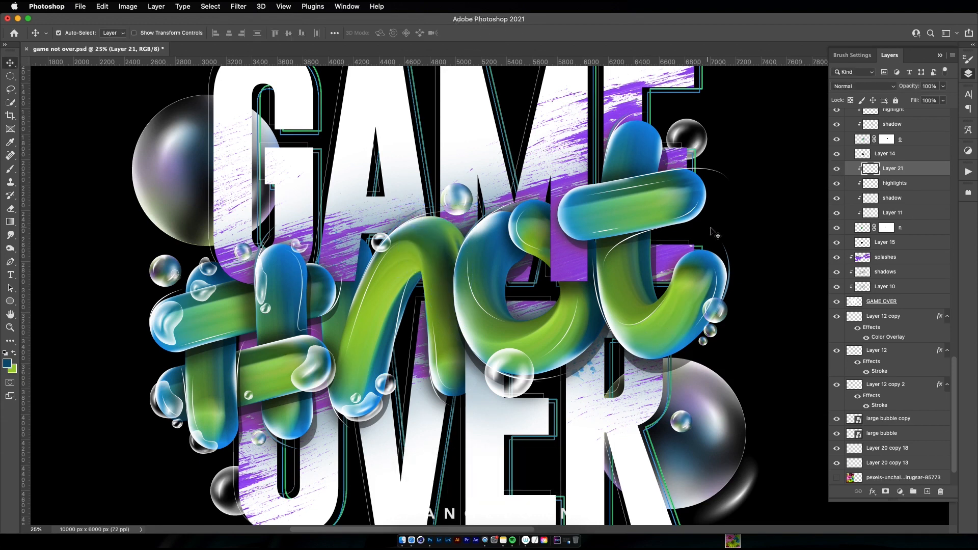
# Step: Set the painted light layer's blend mode to Color Dodge so the tubes glow
pyautogui.click(858, 85)
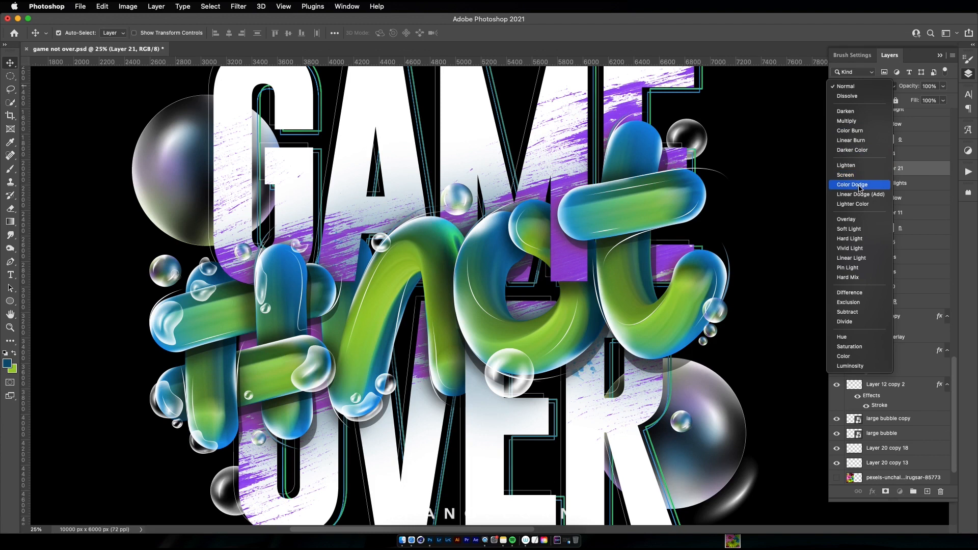
pyautogui.click(844, 85)
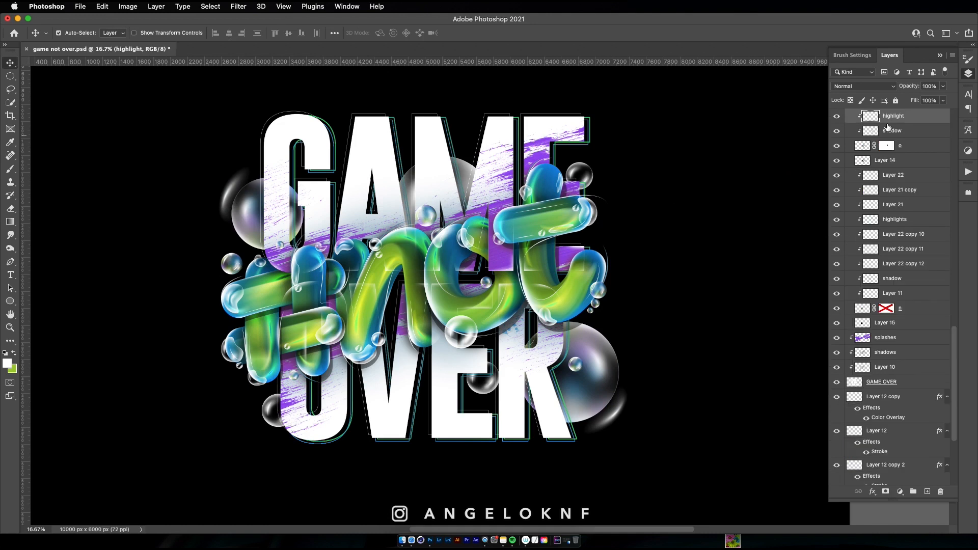
# Step: Fill the loaded bubble selection with black on a new layer via Edit > Fill
pyautogui.scroll(-3)
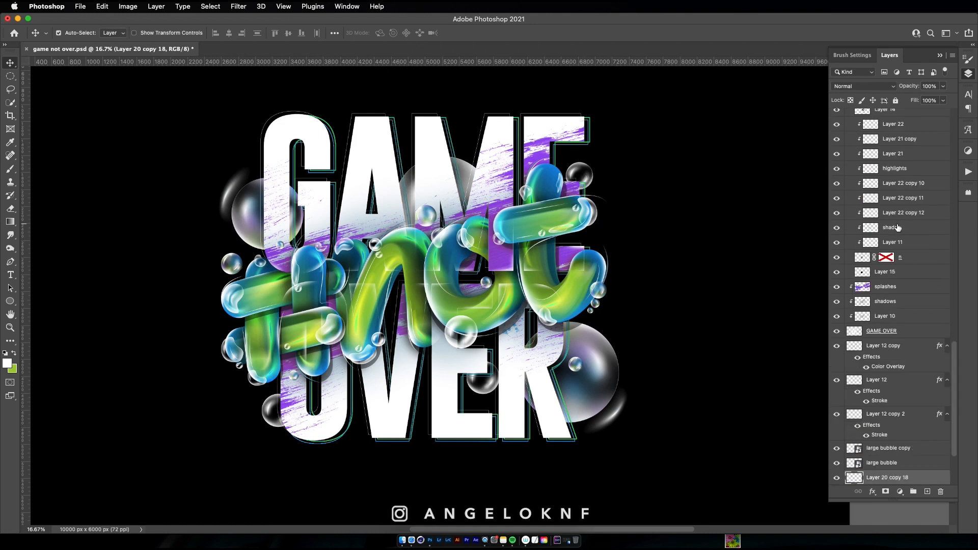
pyautogui.scroll(3)
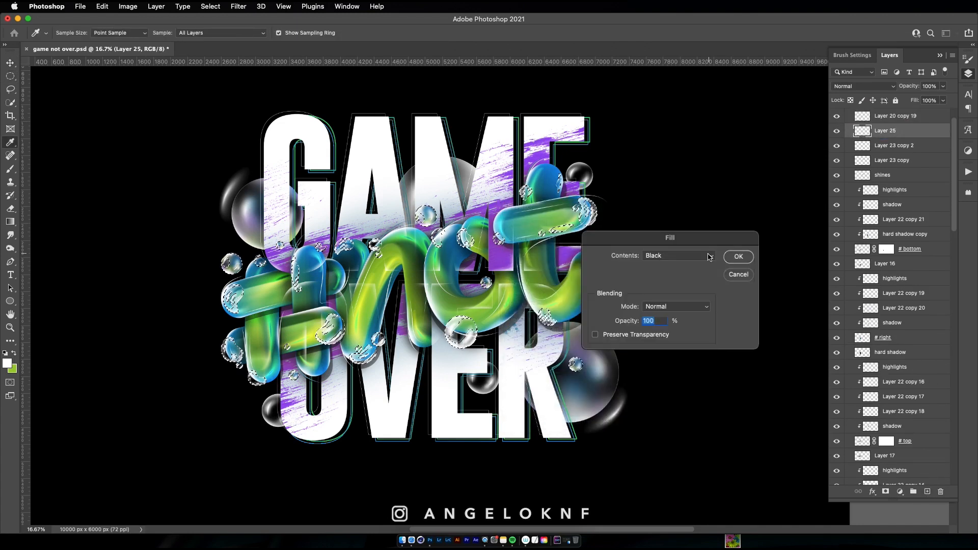
pyautogui.click(739, 257)
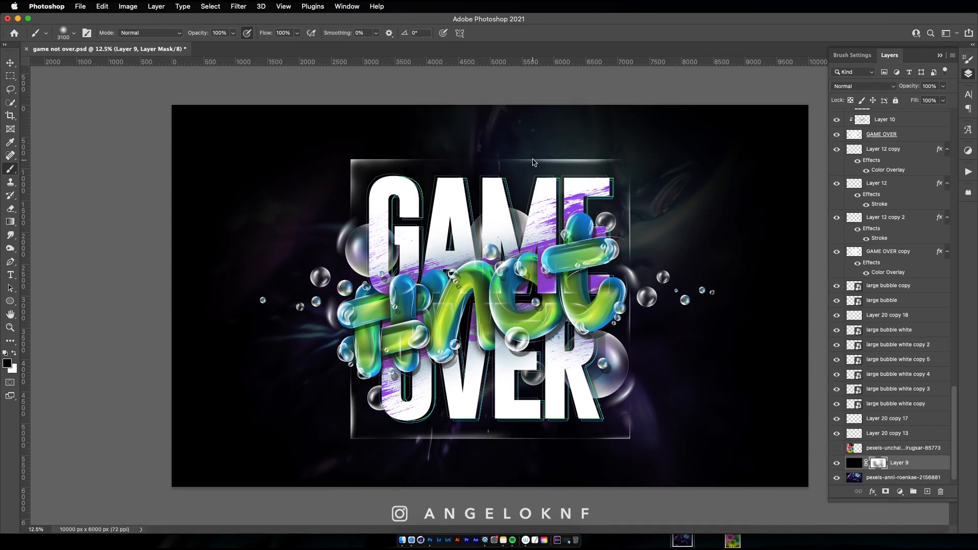
pyautogui.moveTo(368, 171)
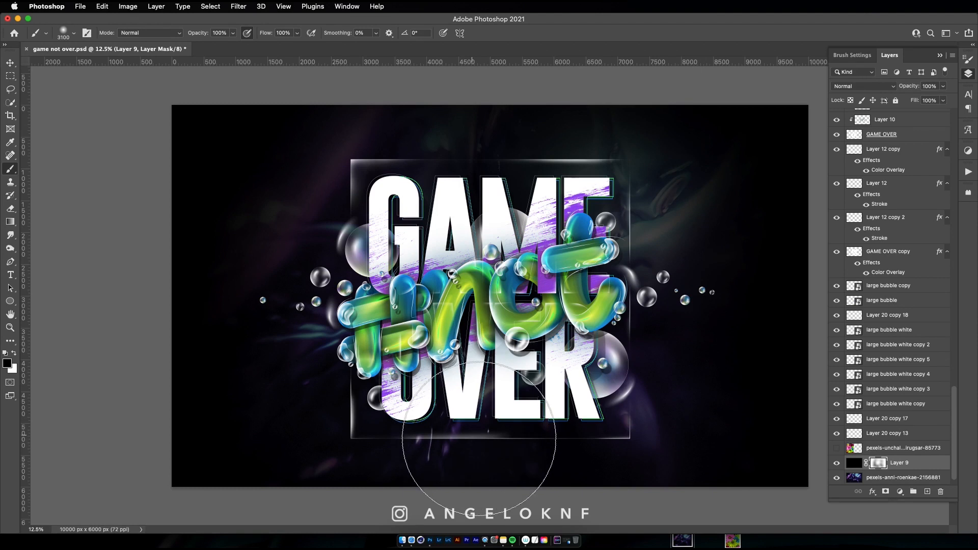
pyautogui.moveTo(270, 347)
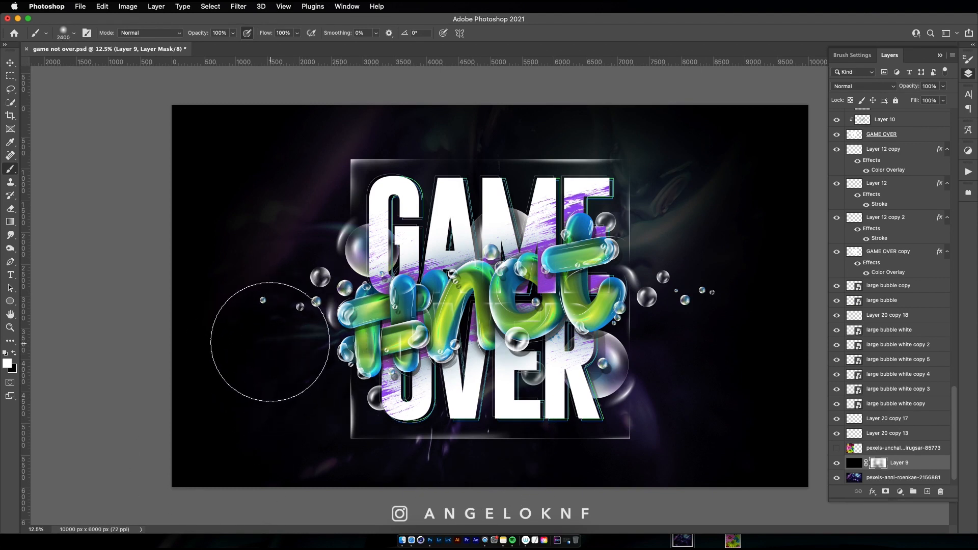
# Step: Paint the black layer's mask with a large soft brush to reveal the texture at left
pyautogui.click(10, 62)
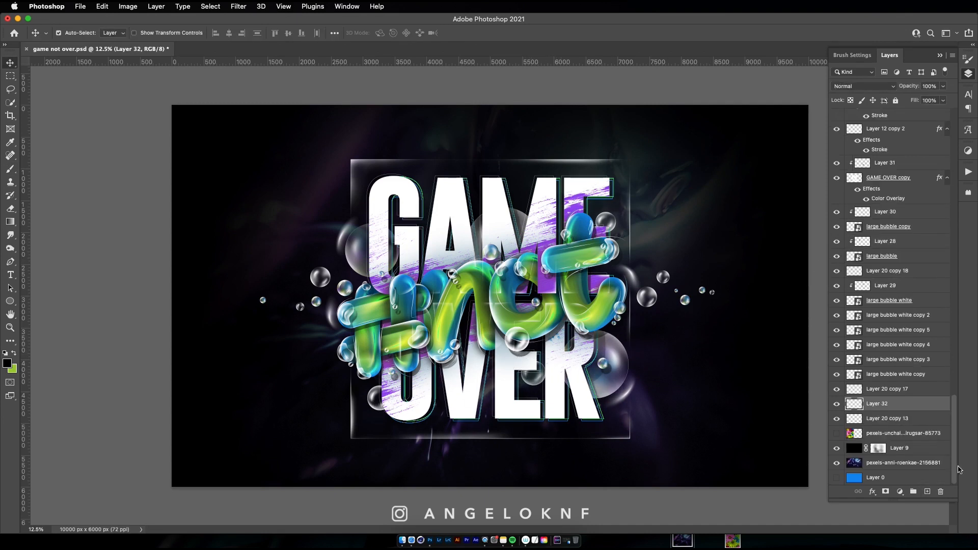
pyautogui.click(887, 270)
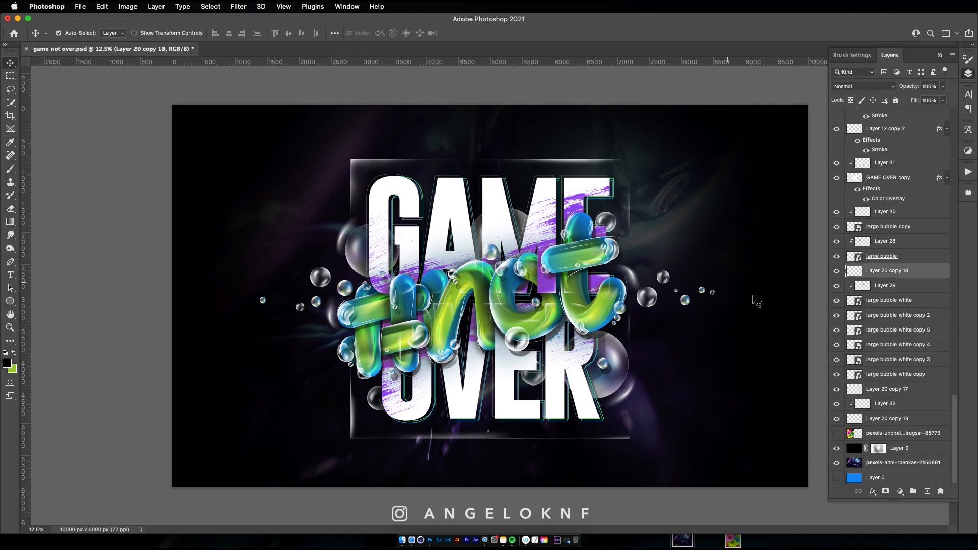